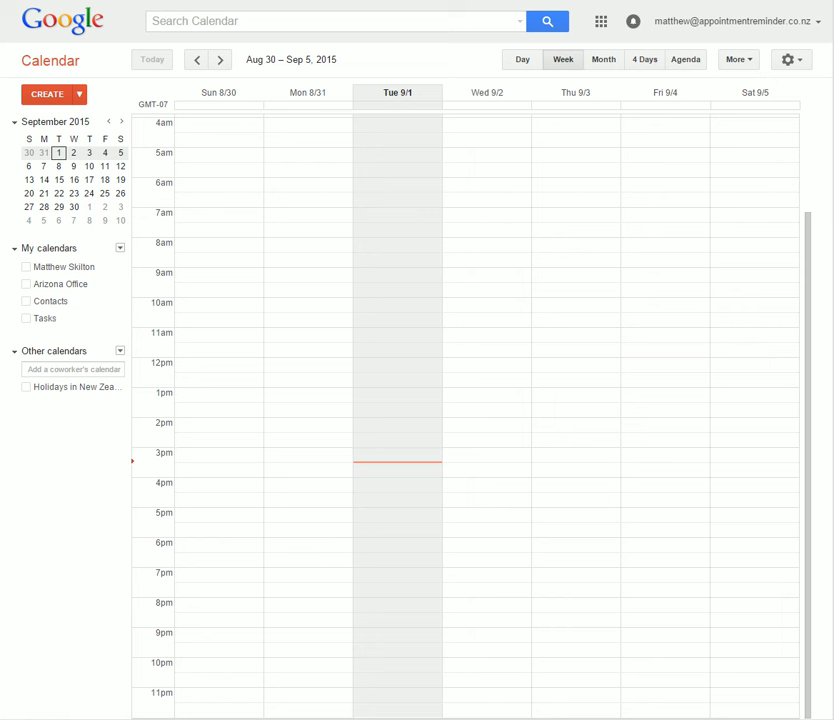
{"action": "mouse_move", "coordinate": [218, 267]}
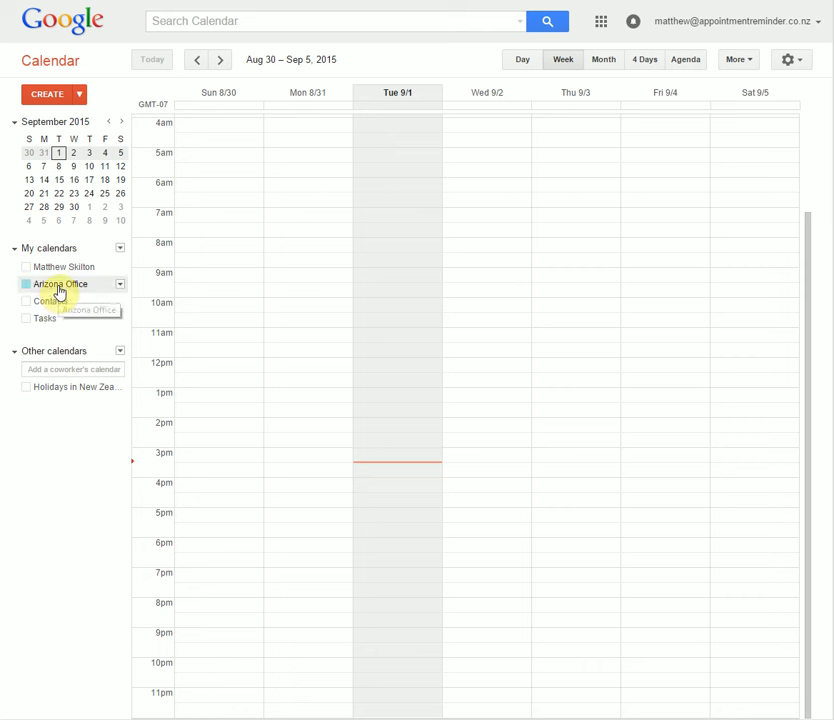
- Show the Arizona Office calendar's appointments in the Aug 30 – Sep 5 week
{"action": "left_click", "coordinate": [26, 283]}
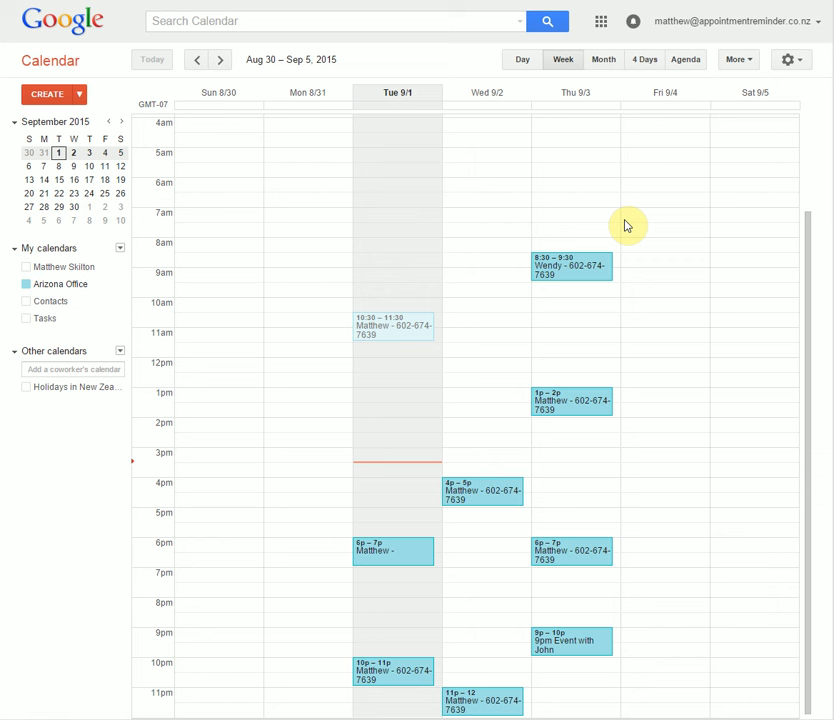
{"action": "mouse_move", "coordinate": [755, 335]}
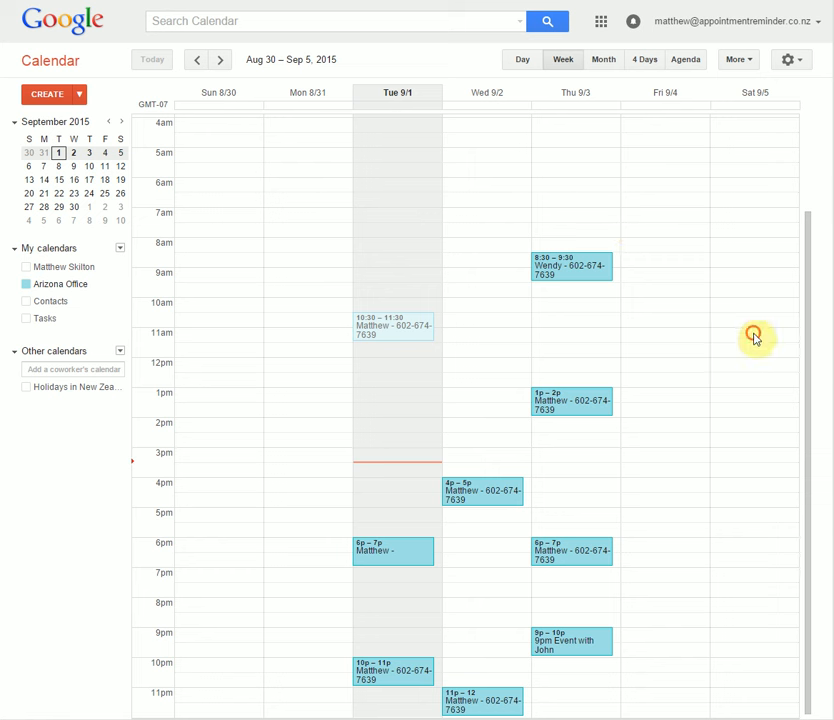
{"action": "left_click", "coordinate": [754, 340]}
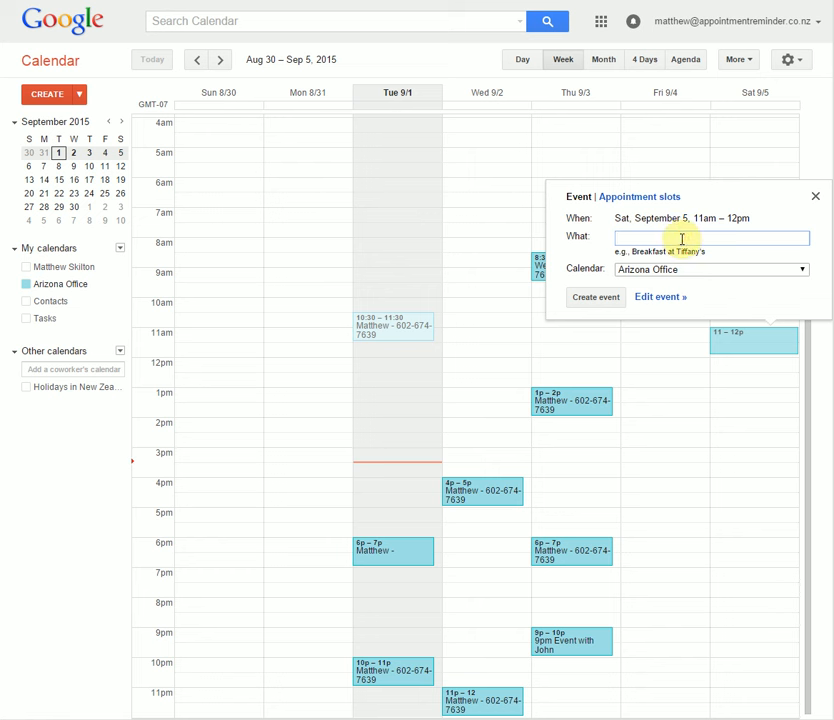
{"action": "type", "text": "Mike"}
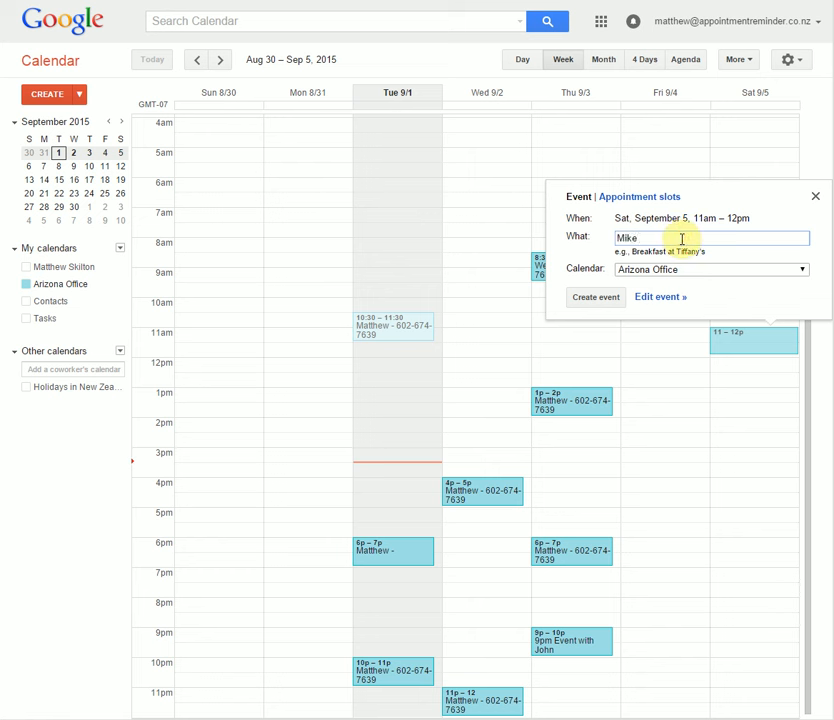
{"action": "type", "text": "- 674"}
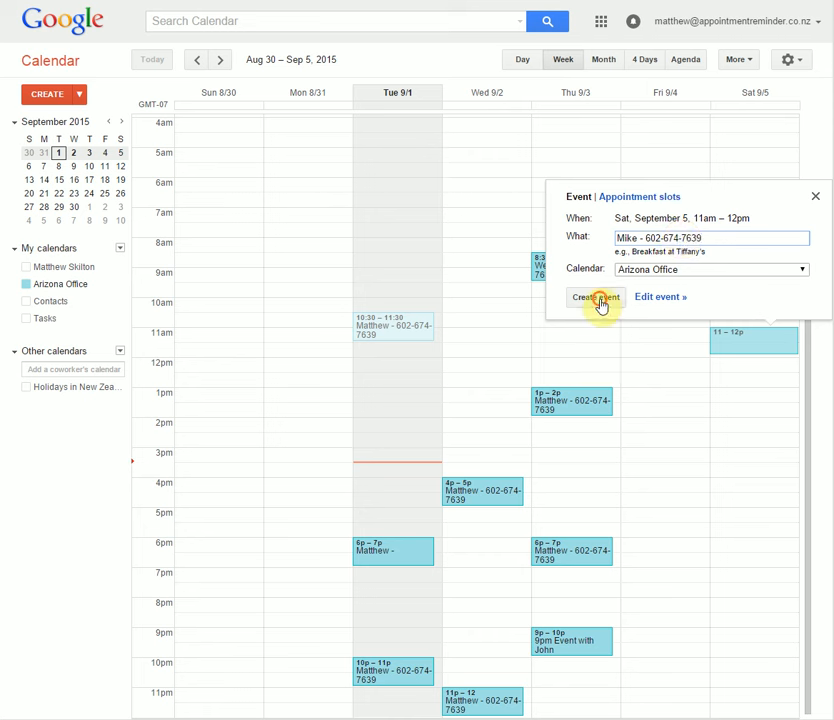
{"action": "left_click", "coordinate": [594, 297]}
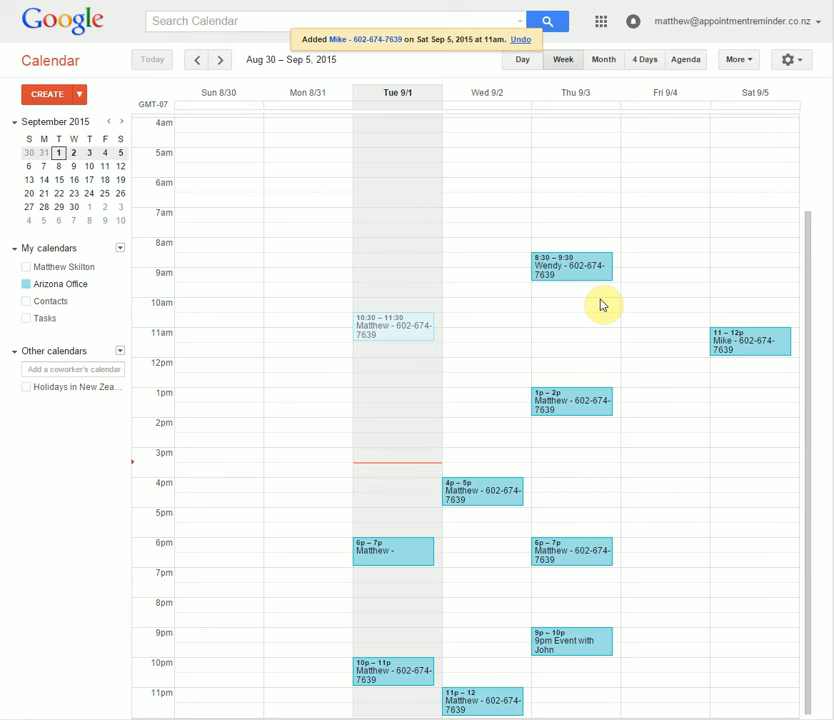
{"action": "mouse_move", "coordinate": [603, 304]}
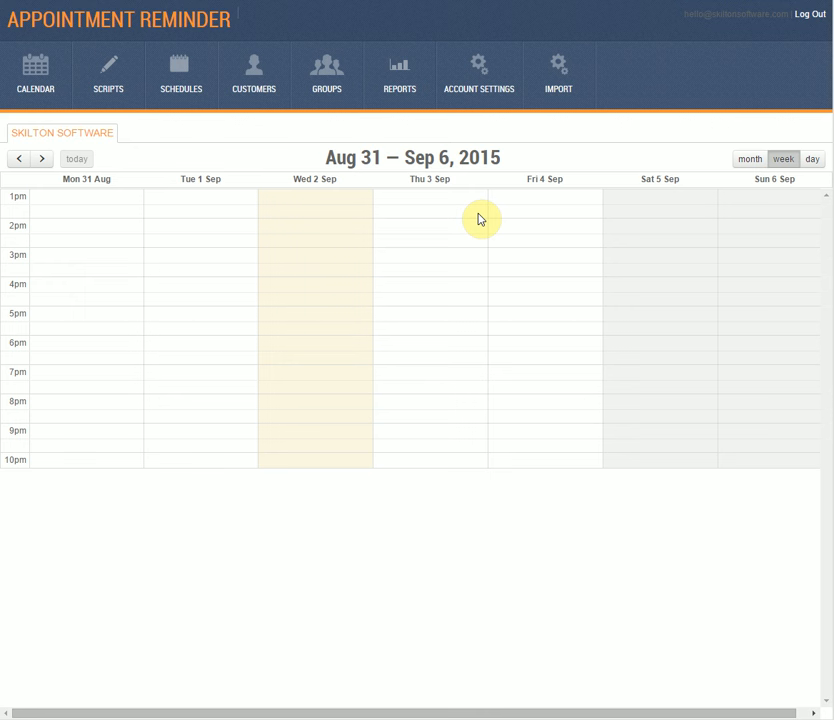
{"action": "mouse_move", "coordinate": [498, 90]}
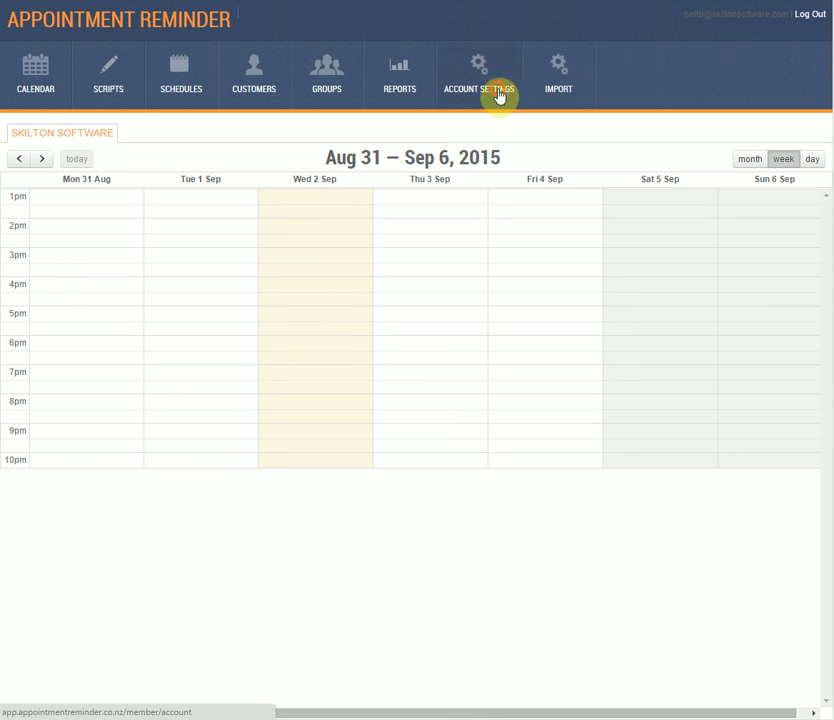
- From Account Settings, begin connecting a Google Calendar to Appointment Reminder
{"action": "left_click", "coordinate": [480, 75]}
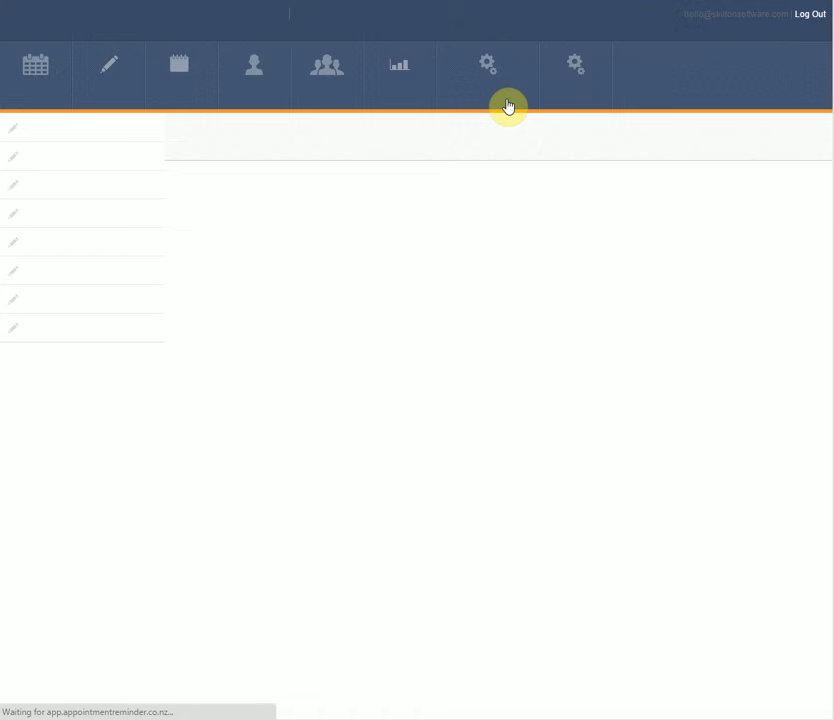
{"action": "left_click", "coordinate": [478, 63]}
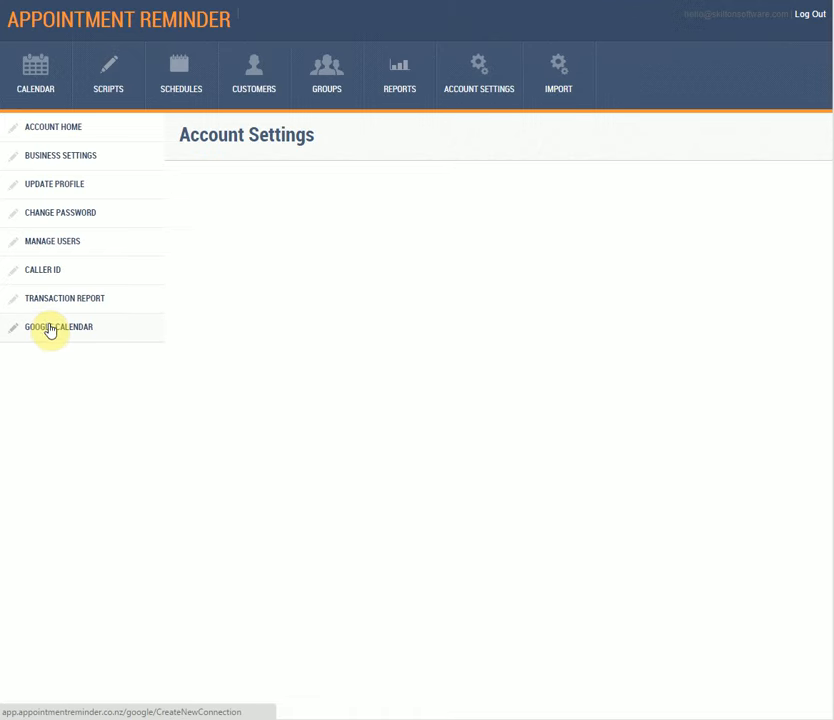
{"action": "left_click", "coordinate": [58, 326]}
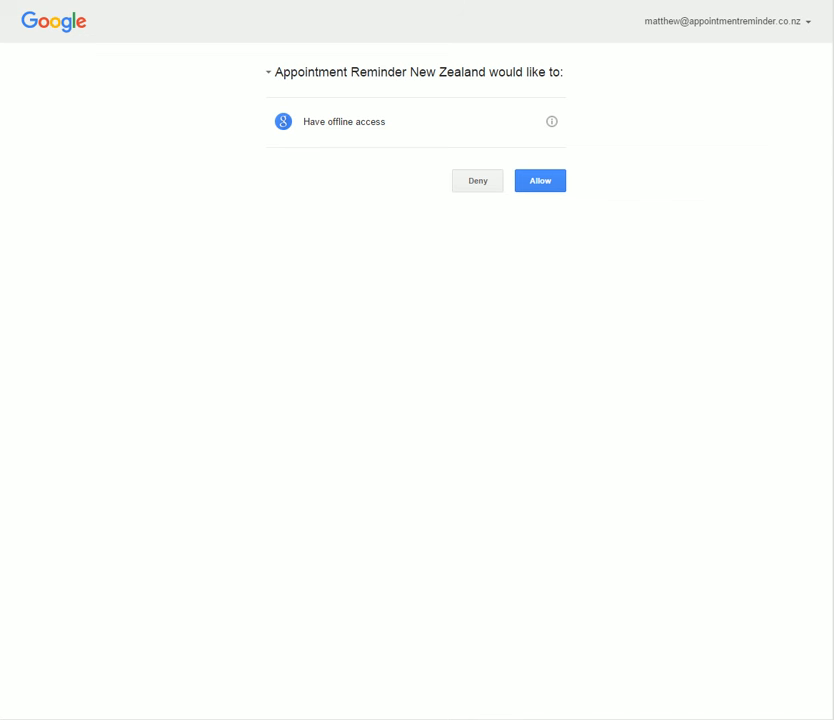
- Allow Appointment Reminder New Zealand offline access to the Google account
{"action": "left_click", "coordinate": [540, 181]}
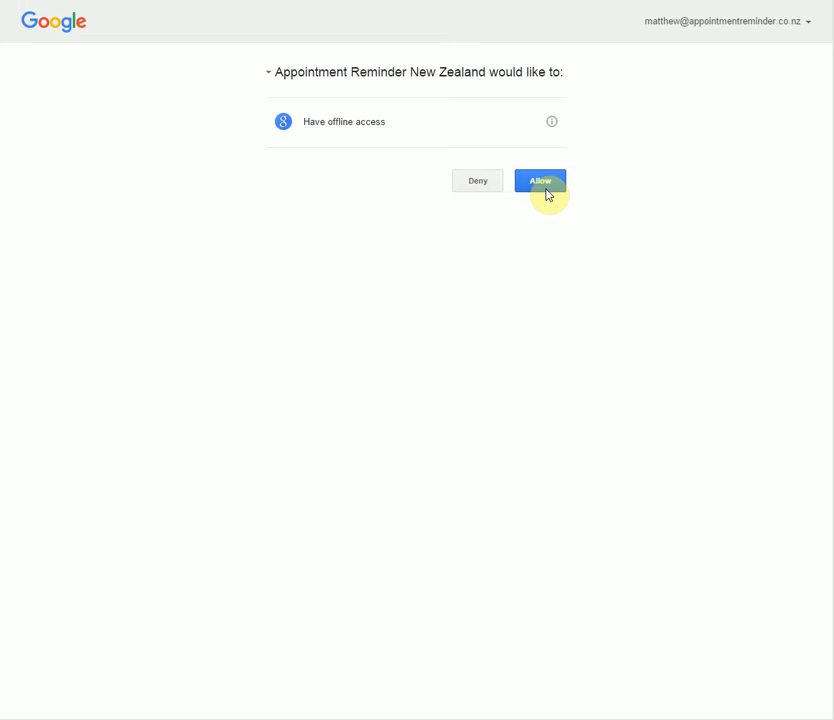
{"action": "left_click", "coordinate": [540, 181]}
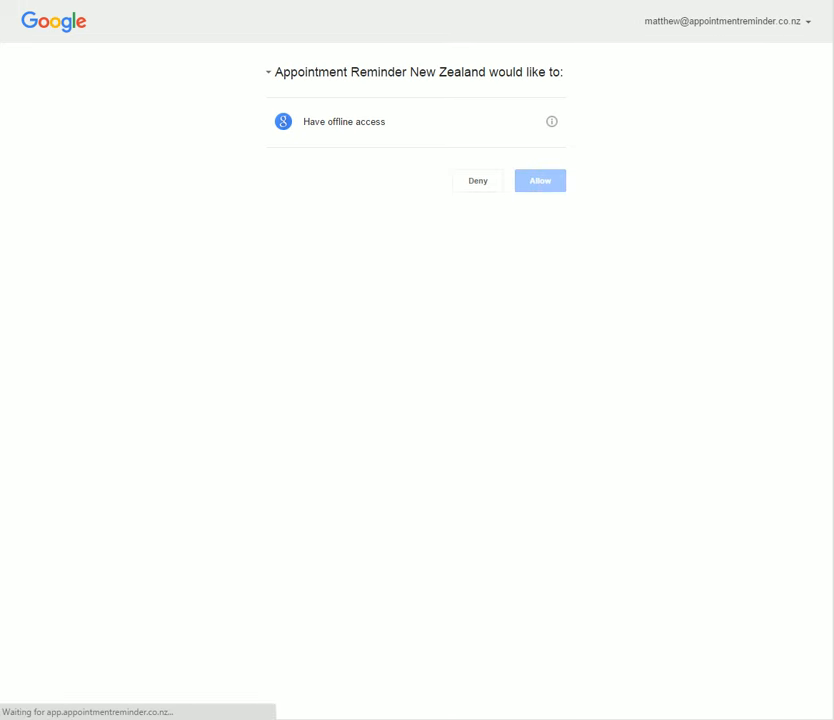
{"action": "left_click", "coordinate": [540, 180]}
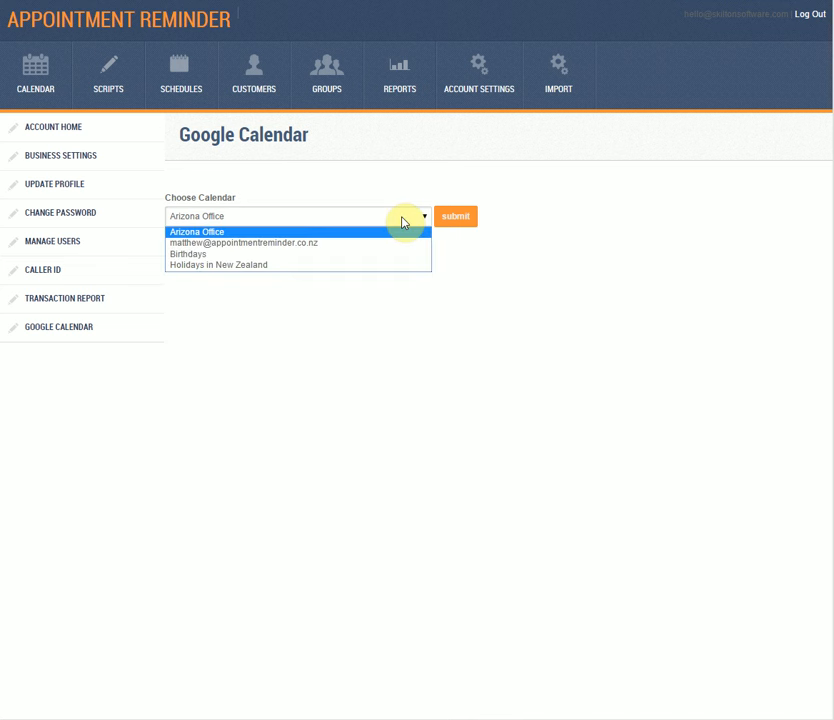
- Choose Arizona Office as the Google calendar to sync and submit it
{"action": "left_click", "coordinate": [455, 217]}
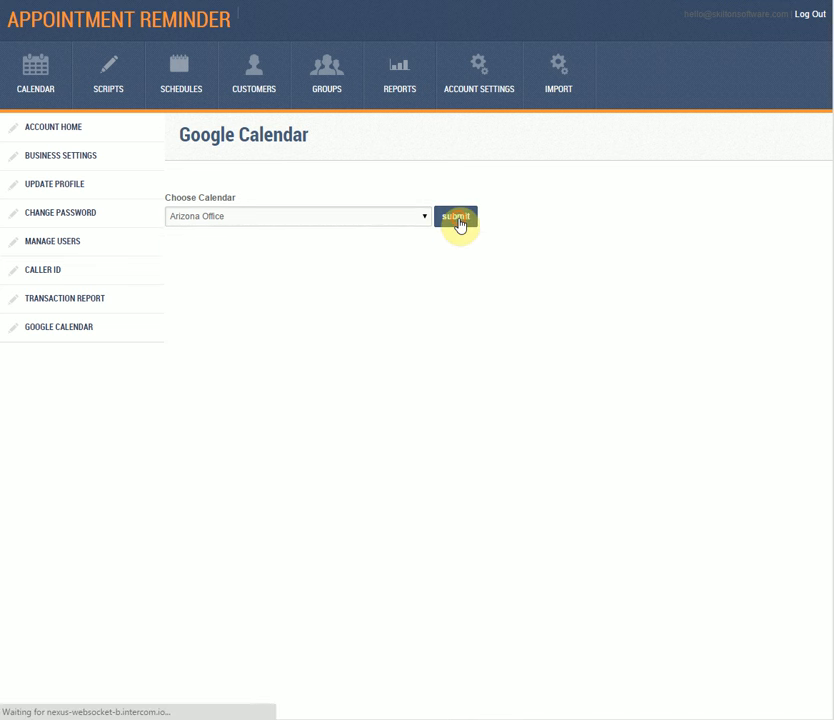
{"action": "left_click", "coordinate": [455, 216]}
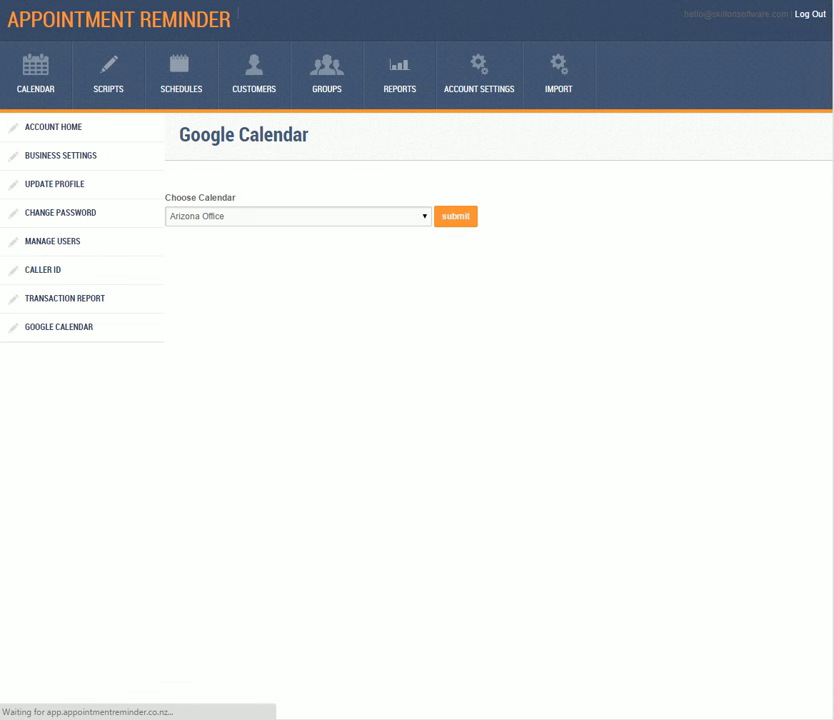
{"action": "left_click", "coordinate": [455, 216]}
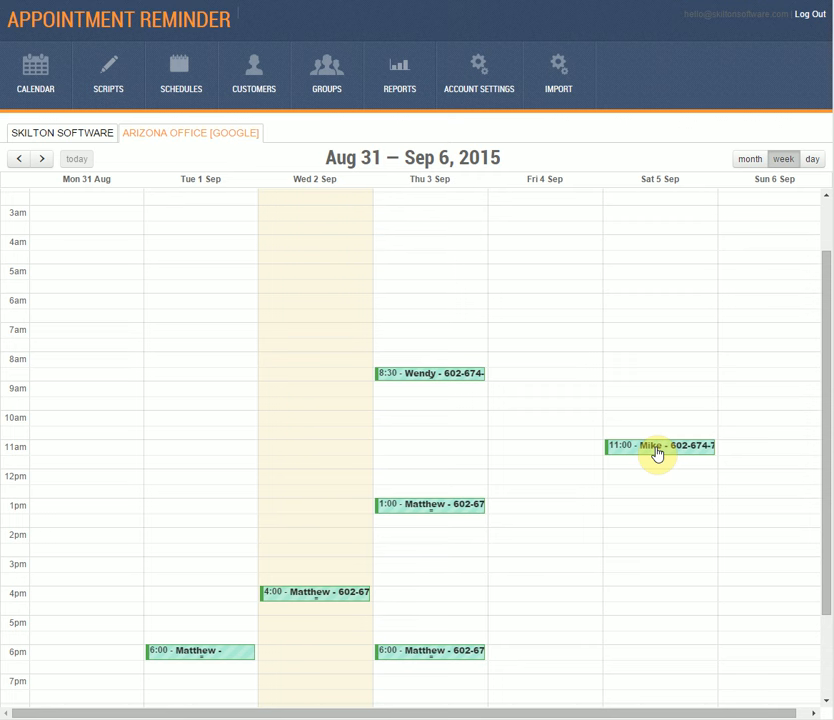
- Open Mike's Saturday 11:00 appointment, which has a 24-hour SMS reminder
{"action": "left_click", "coordinate": [658, 446]}
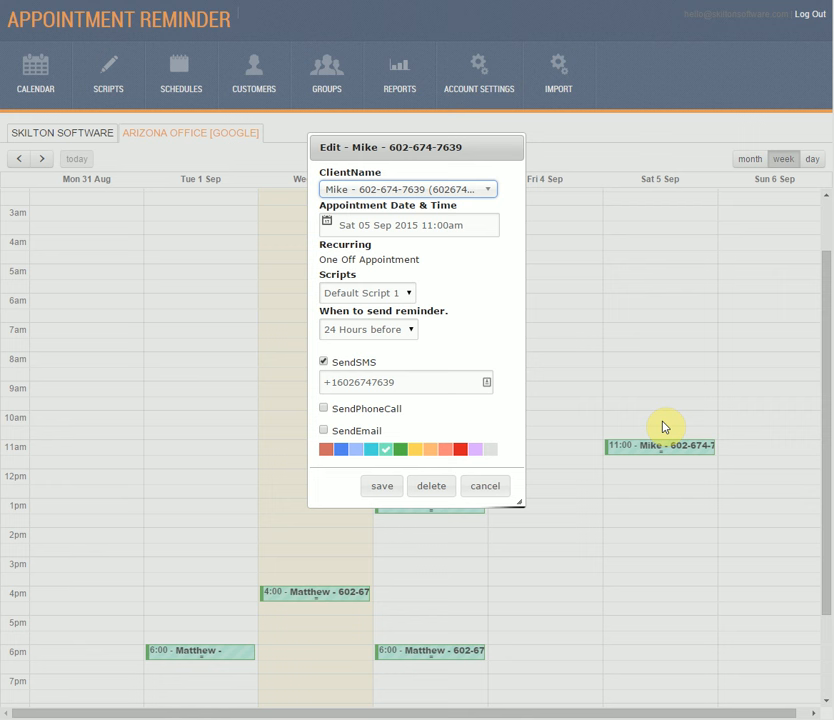
{"action": "mouse_move", "coordinate": [413, 342]}
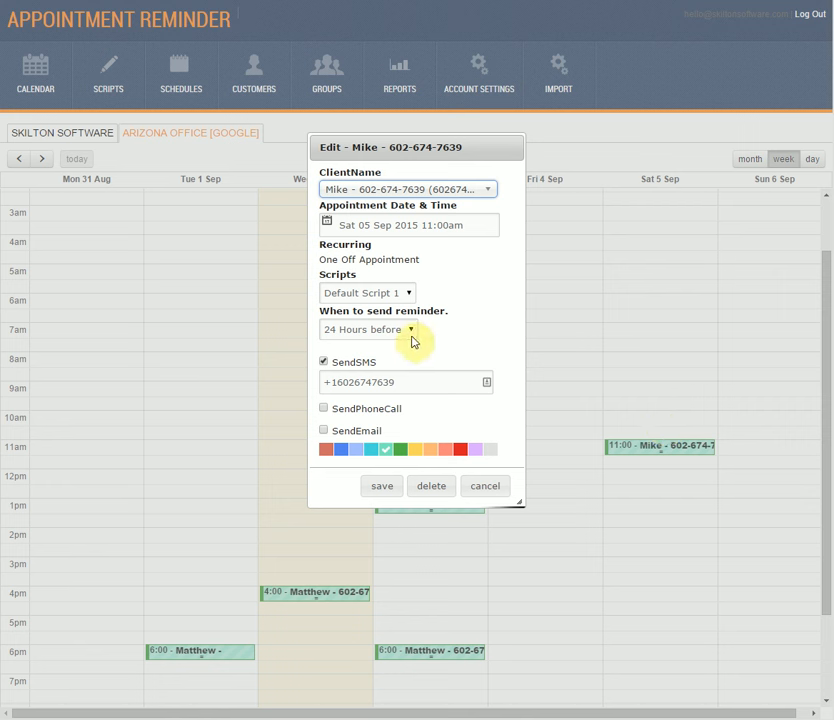